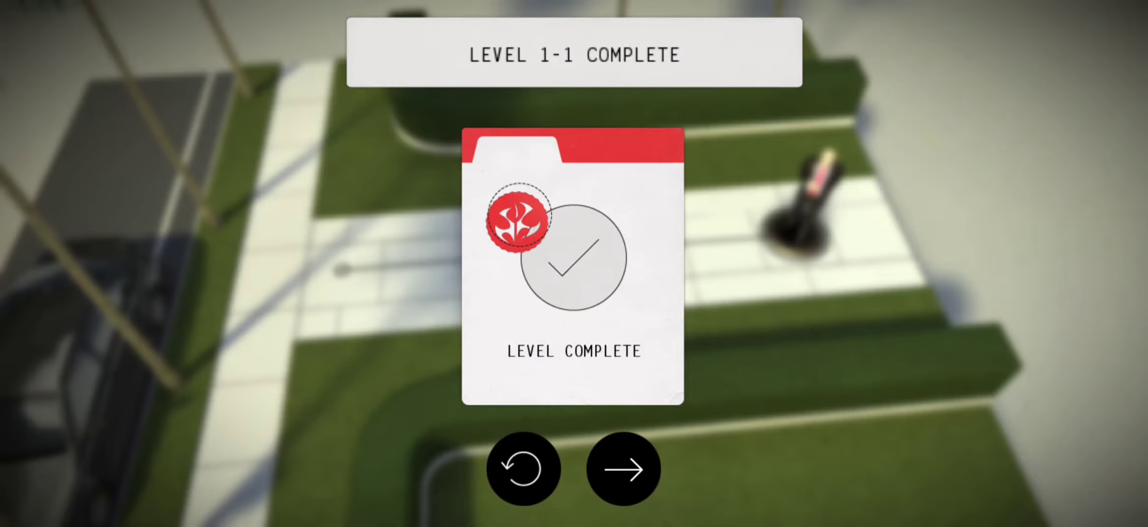
# Step: Continue past the Level 1-1 Complete card to the map showing one objective earned
pyautogui.click(621, 468)
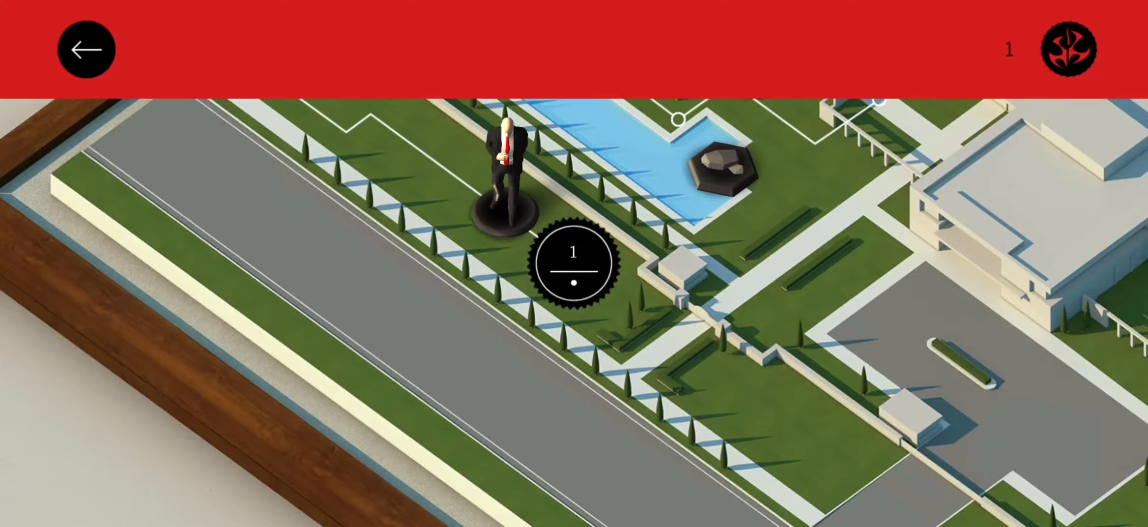
# Step: Start the next level from the campaign map and play through to Level 1-3 Complete
pyautogui.click(86, 48)
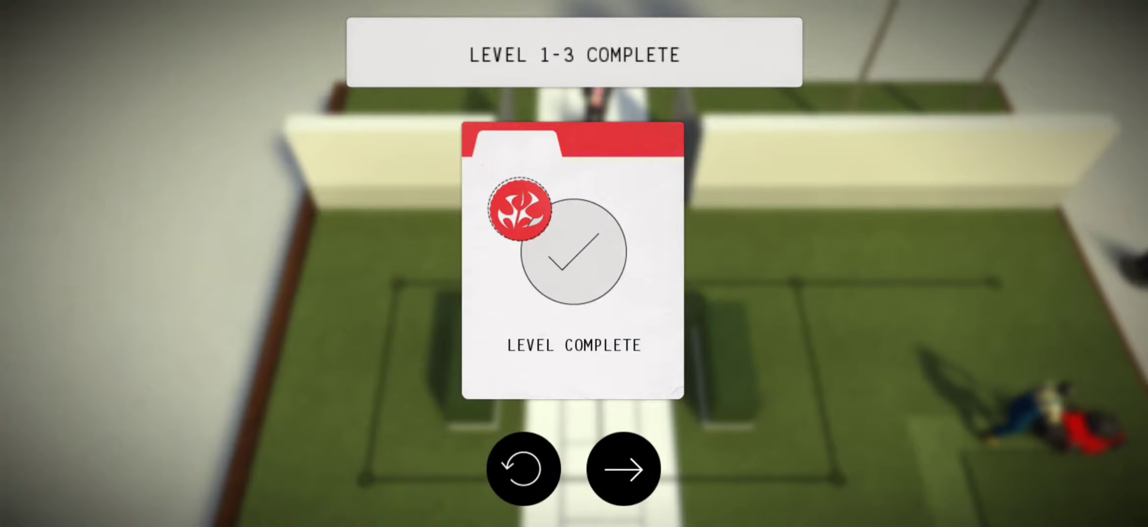
# Step: Dismiss the Level 1-3 results to show the agent at level 4 on the map
pyautogui.click(622, 468)
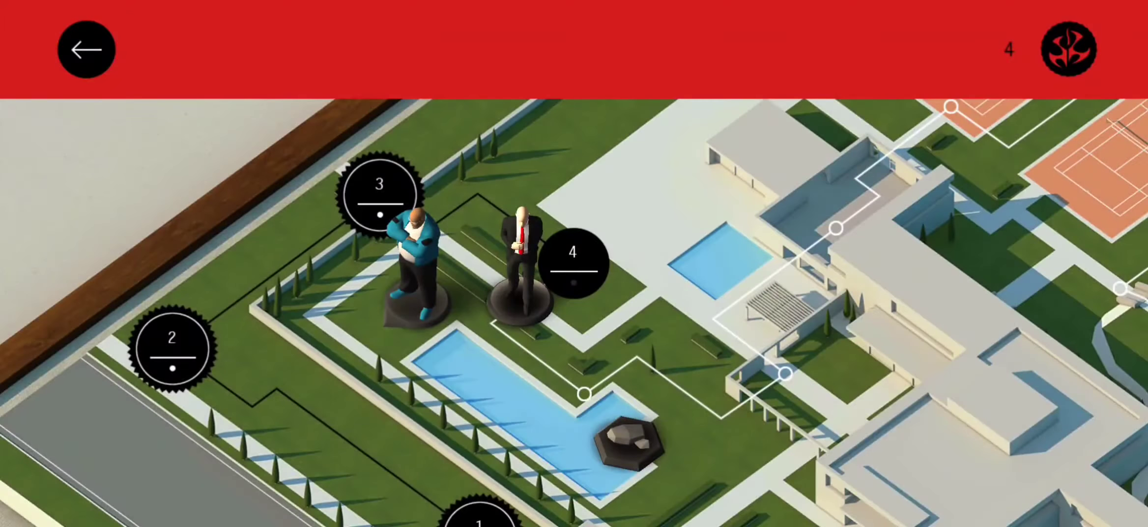
# Step: Scroll into the poolside level 4 and move the agent to the next node near the guard
pyautogui.scroll(-3)
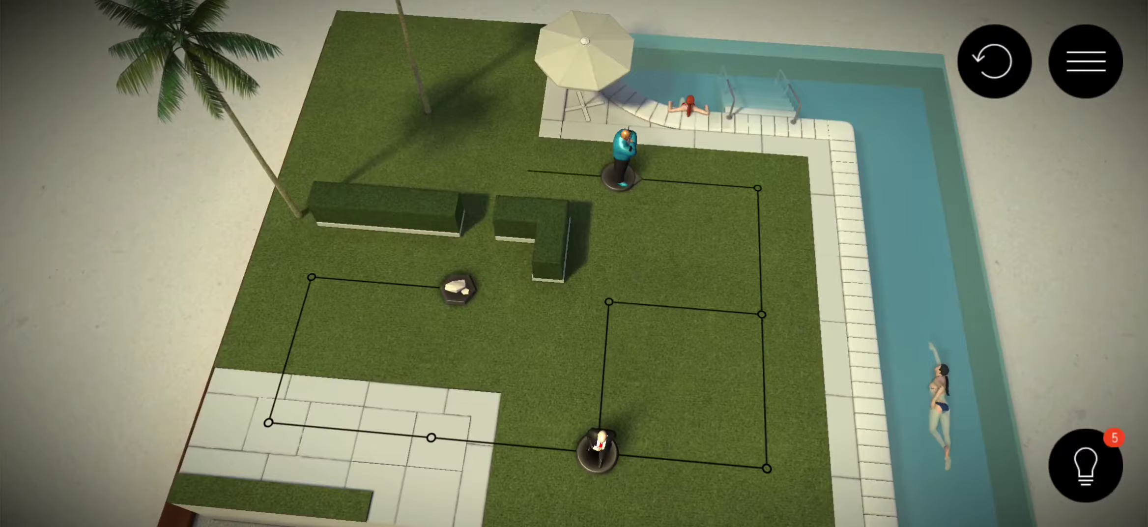
pyautogui.click(591, 449)
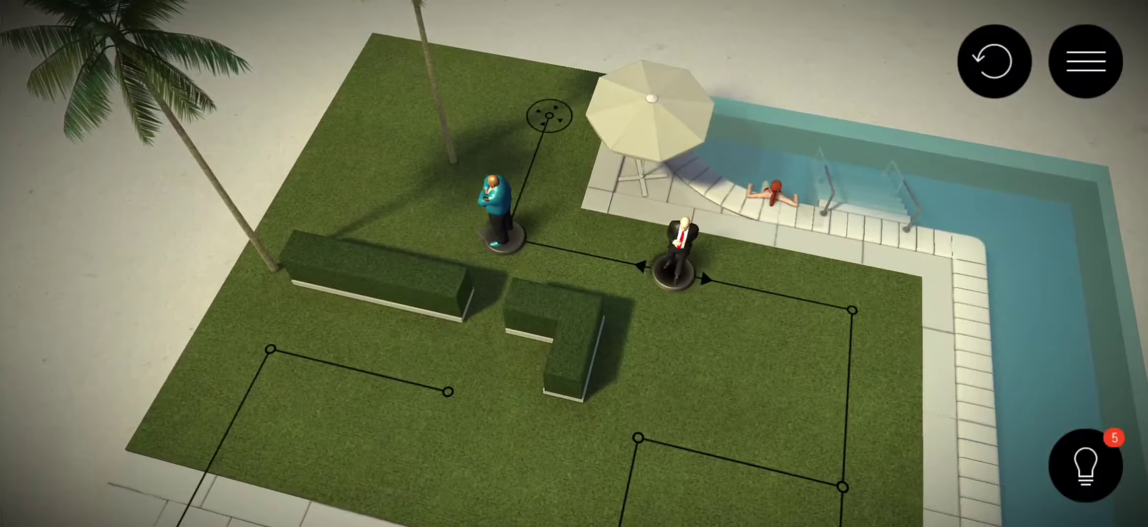
# Step: Move the agent along the path until Level 1-6 Complete shows both objectives earned
pyautogui.click(547, 114)
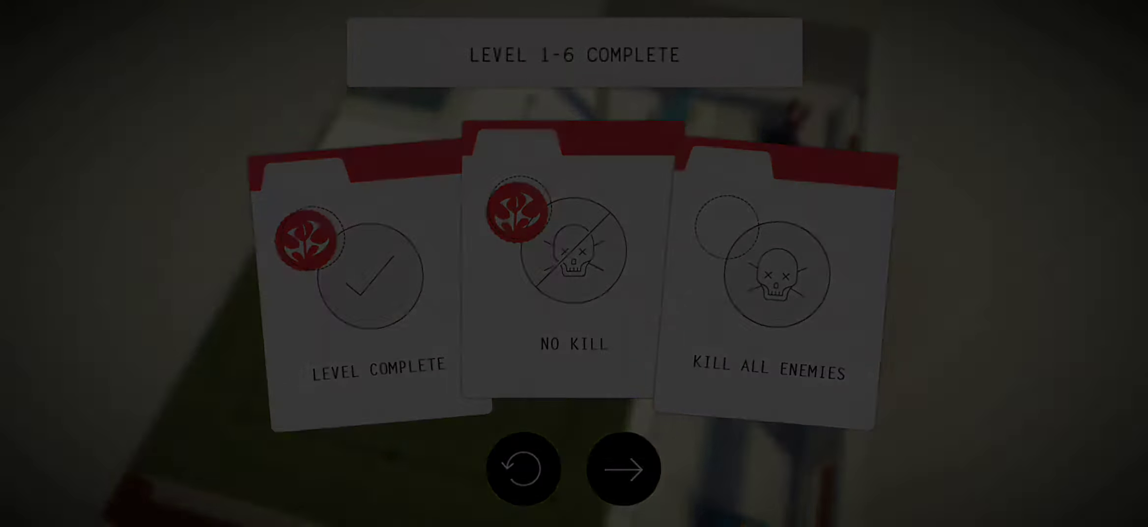
# Step: Leave the Level 1-6 results, play level 7, and continue past its Level Complete card
pyautogui.click(622, 469)
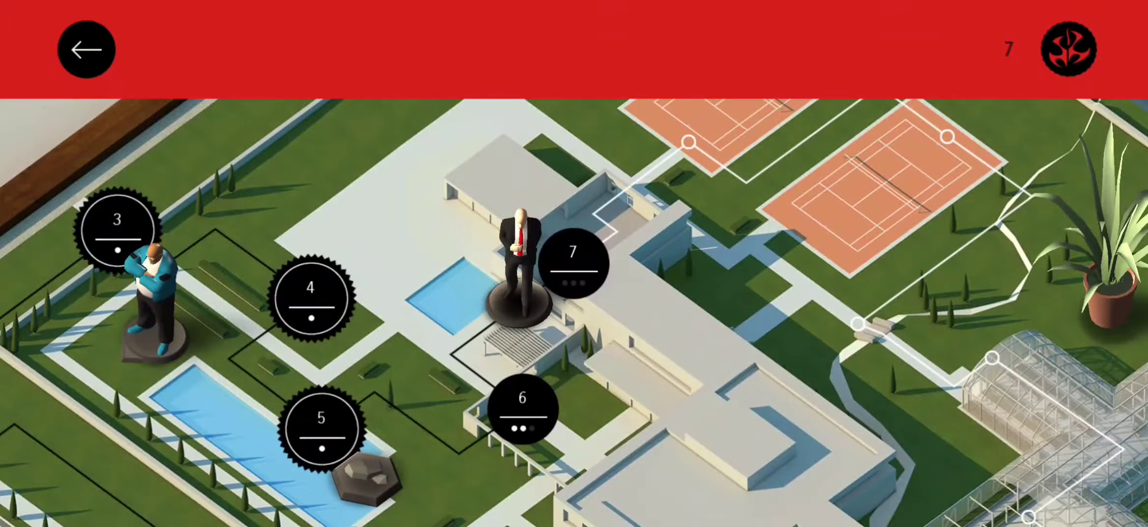
pyautogui.click(574, 264)
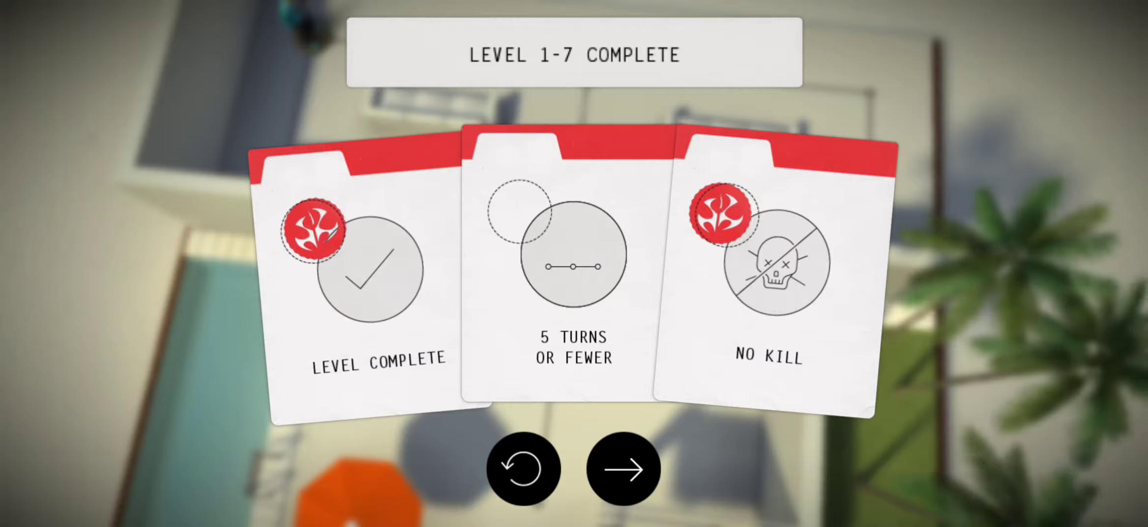
pyautogui.click(622, 470)
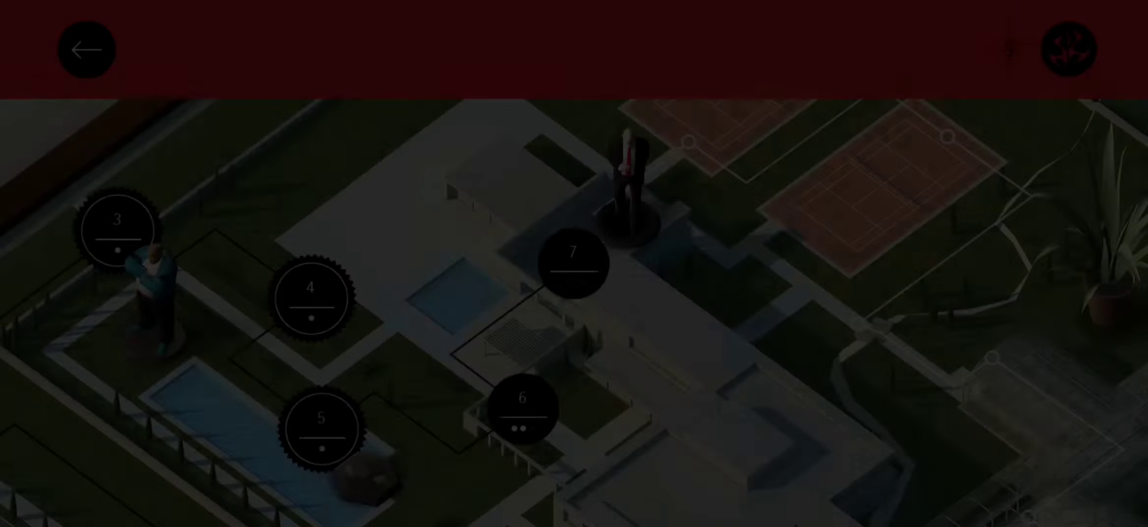